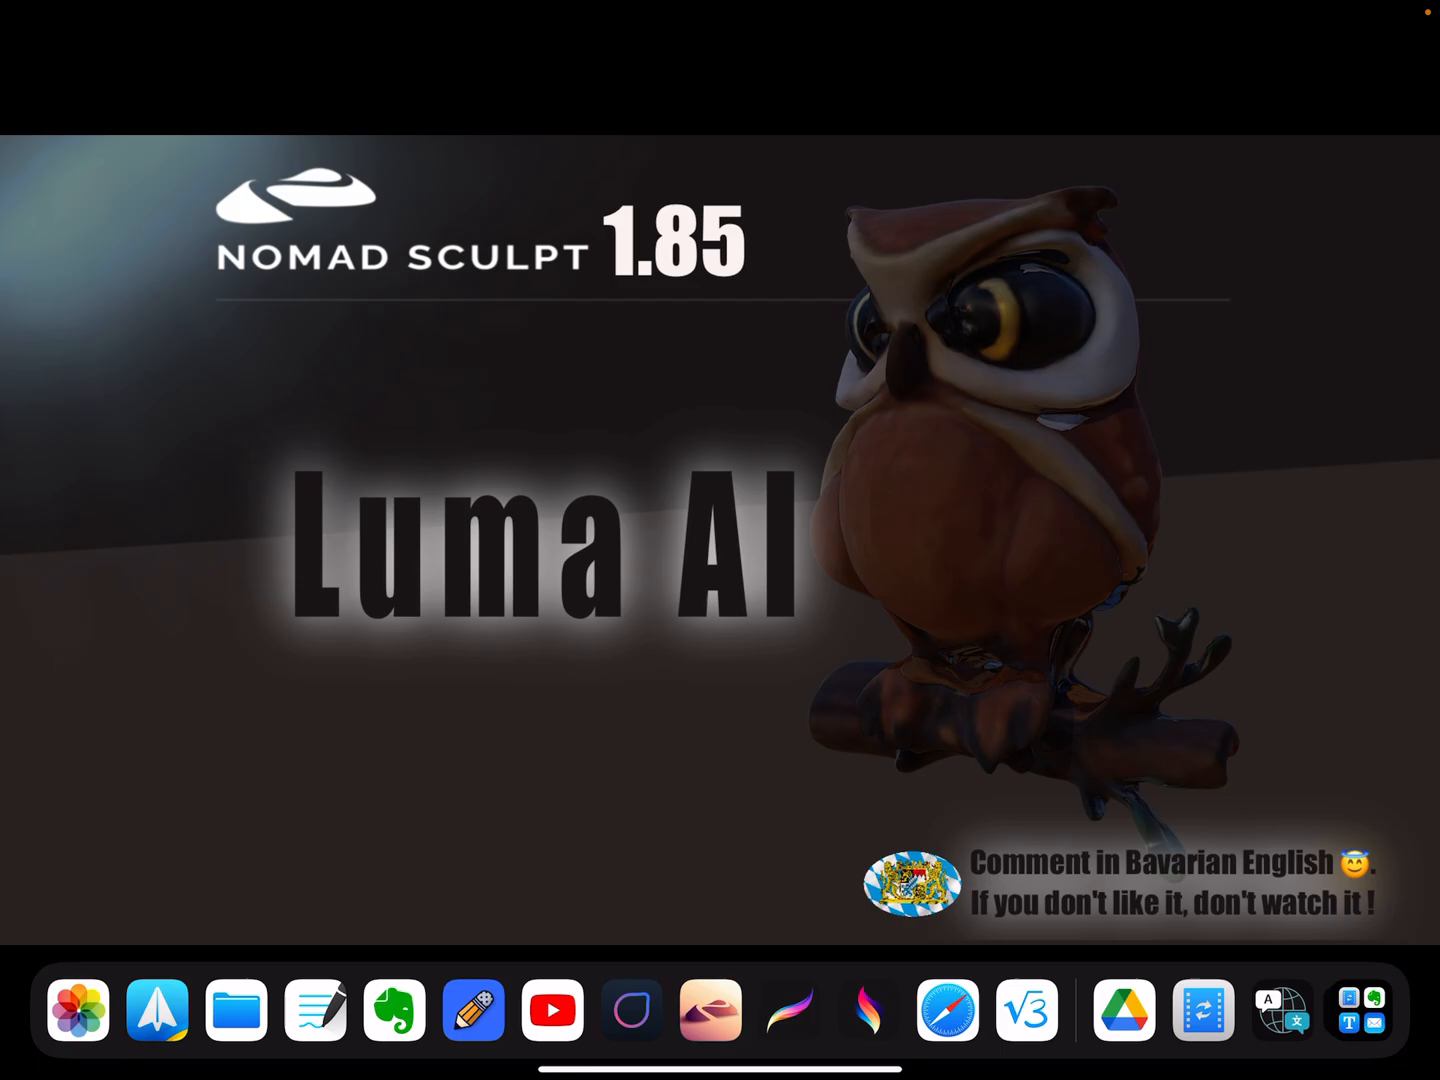
Replace the earlier prompt text with "small cute owl, sitting on a branch".
click(632, 1008)
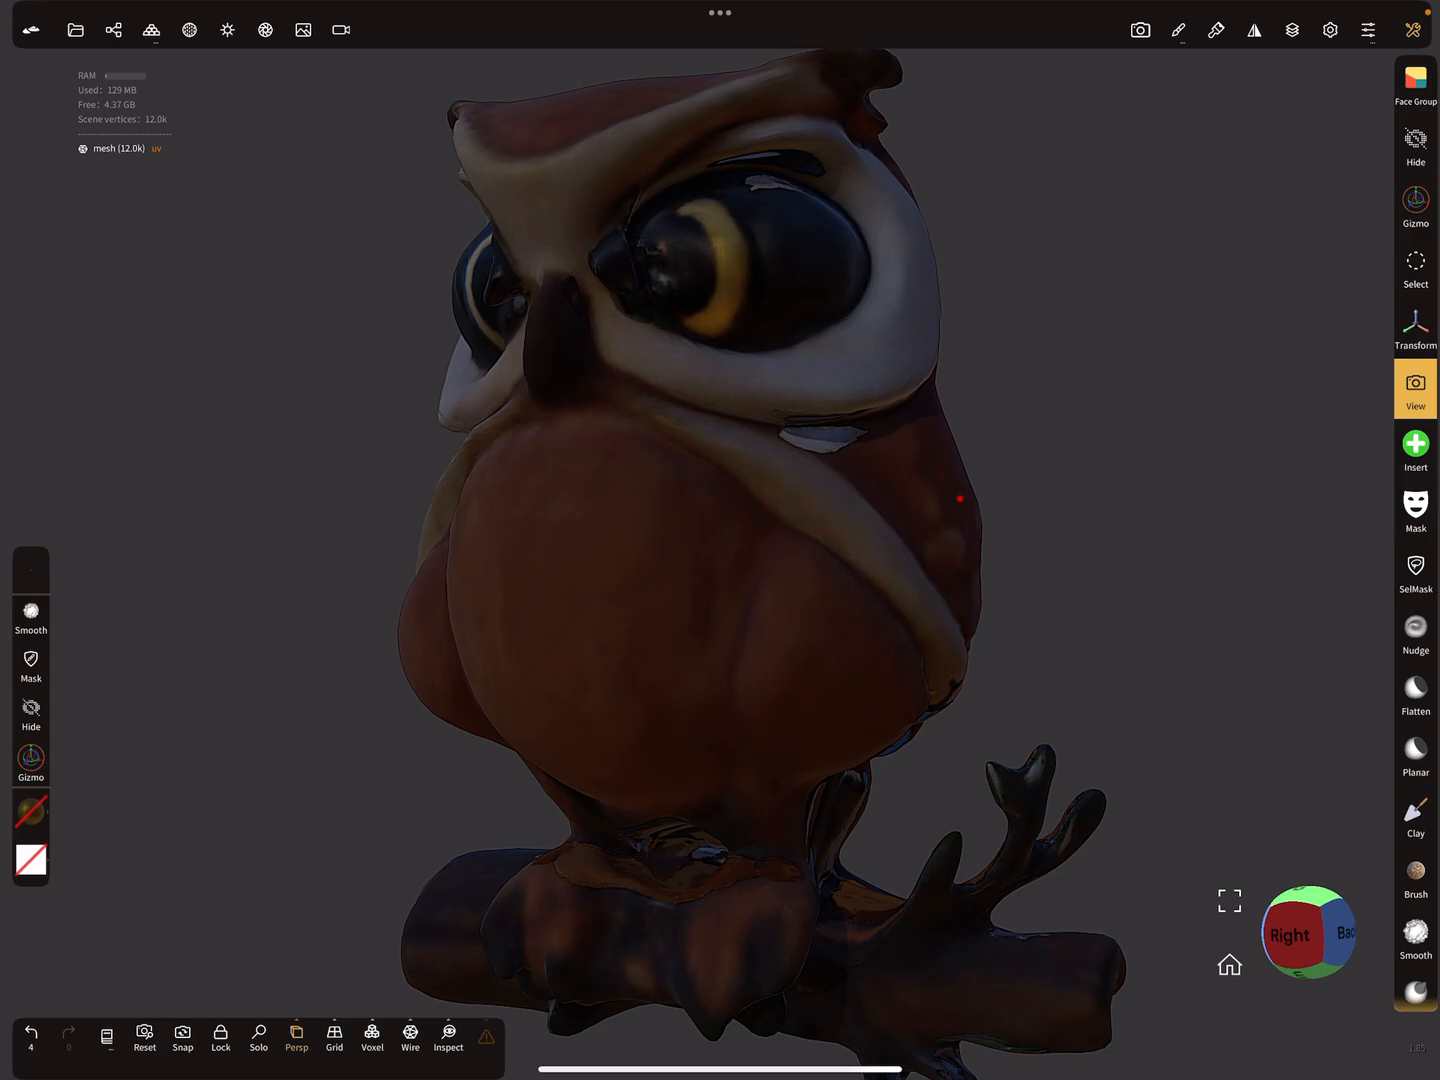
click(410, 1038)
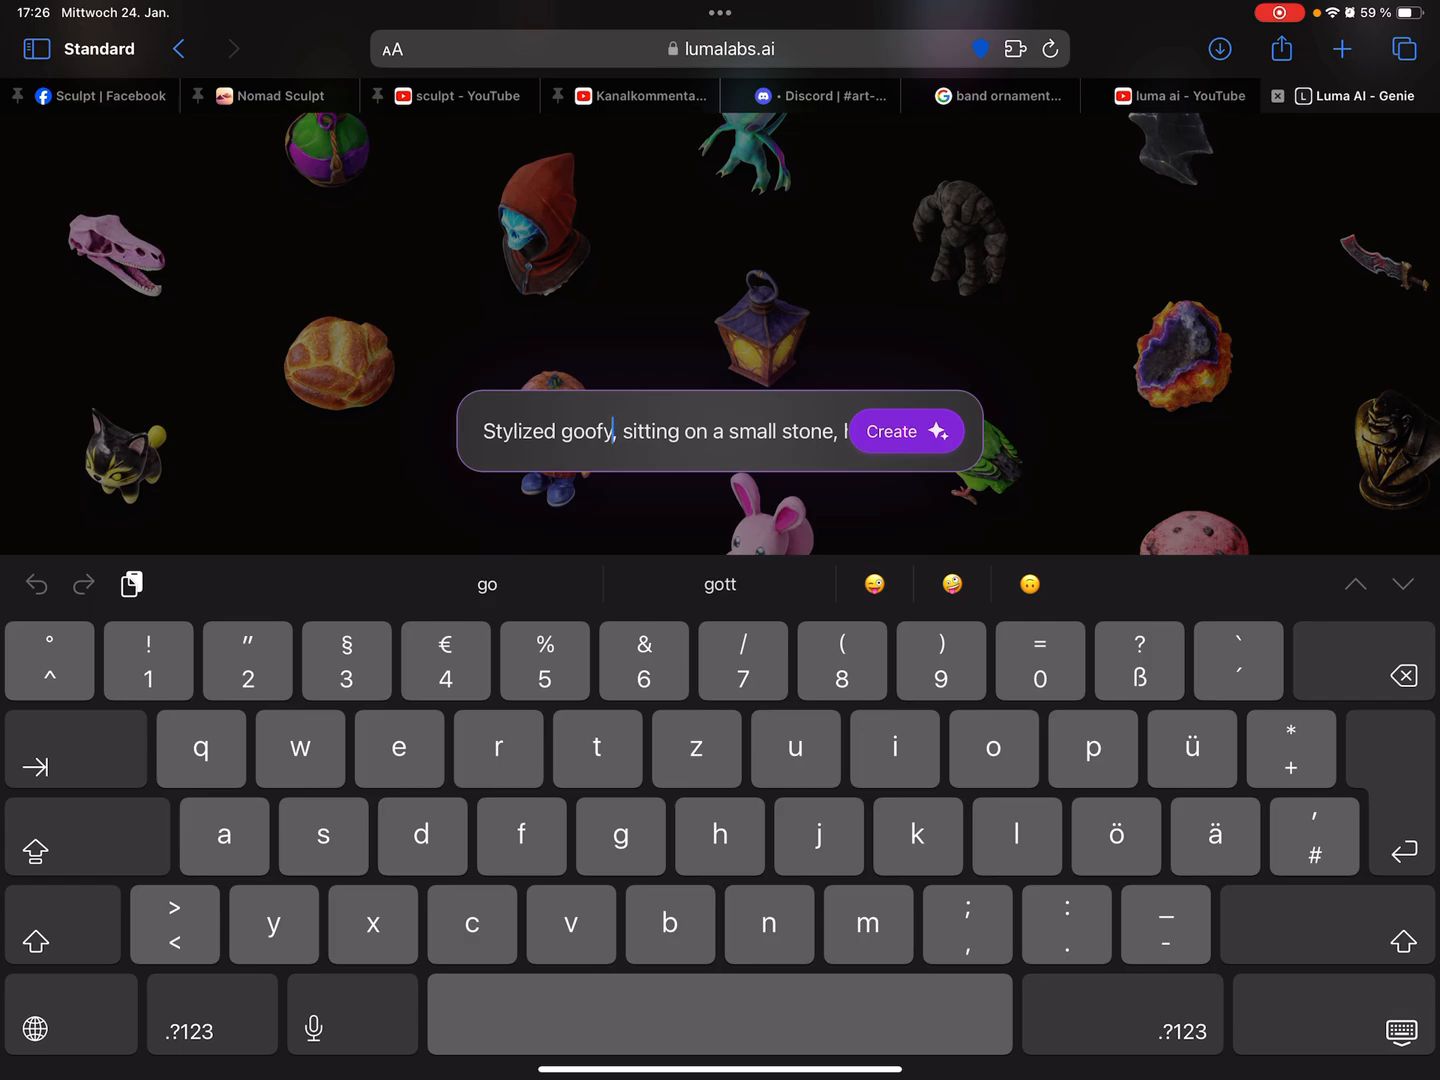
double_click(660, 432)
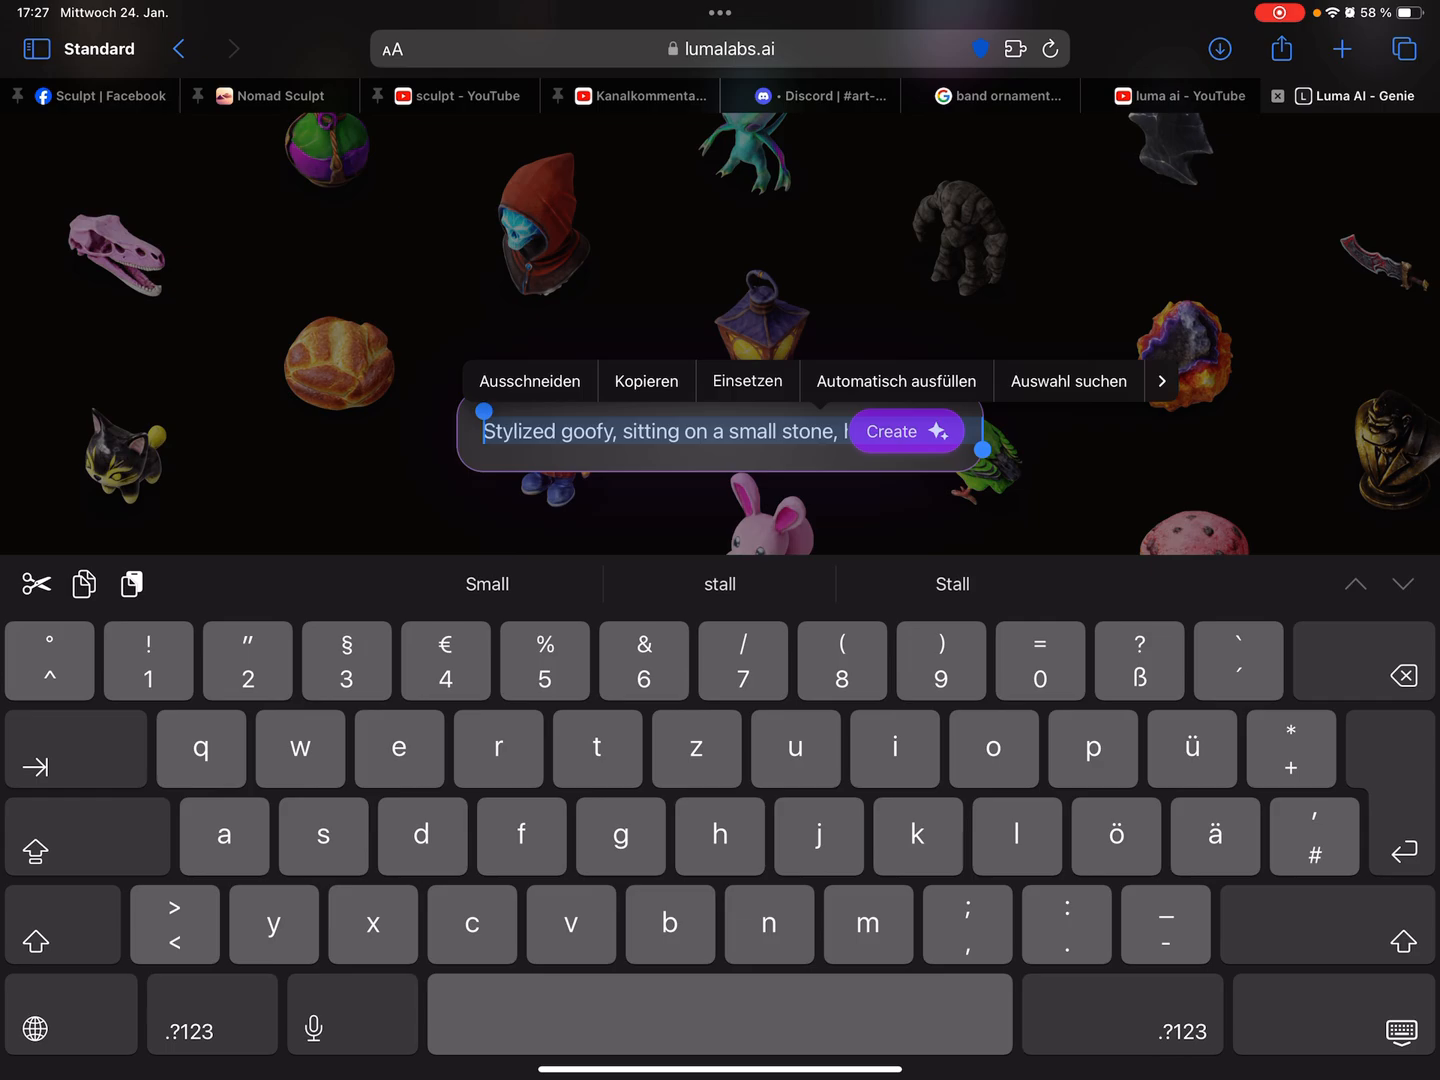
text(small)
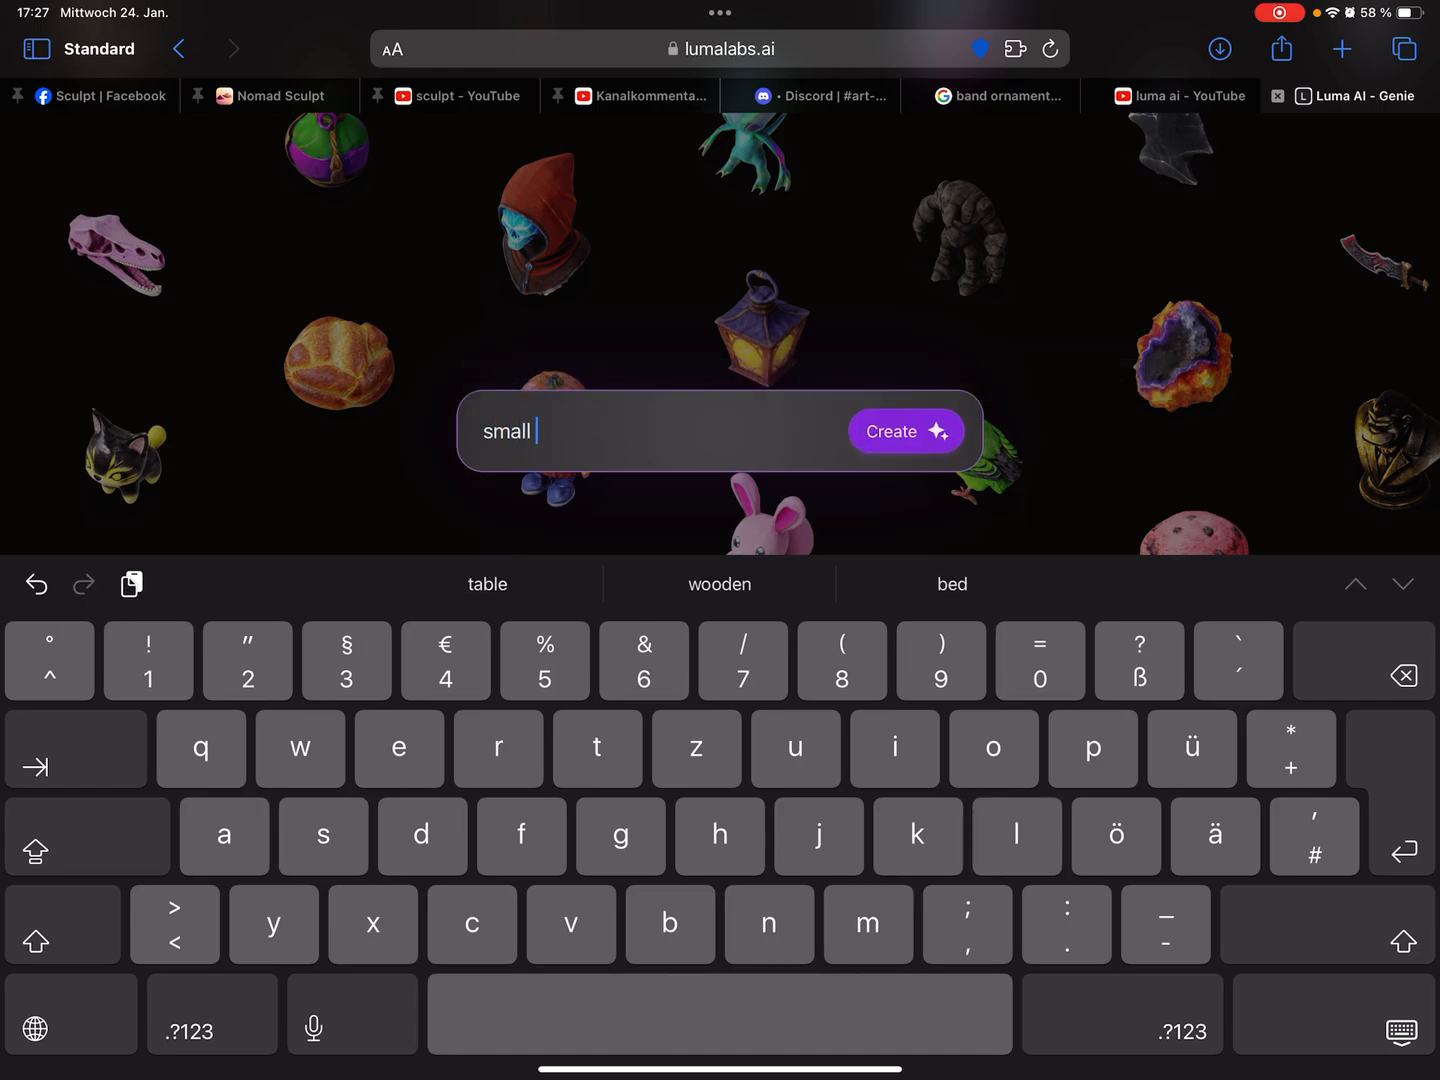
text(cute)
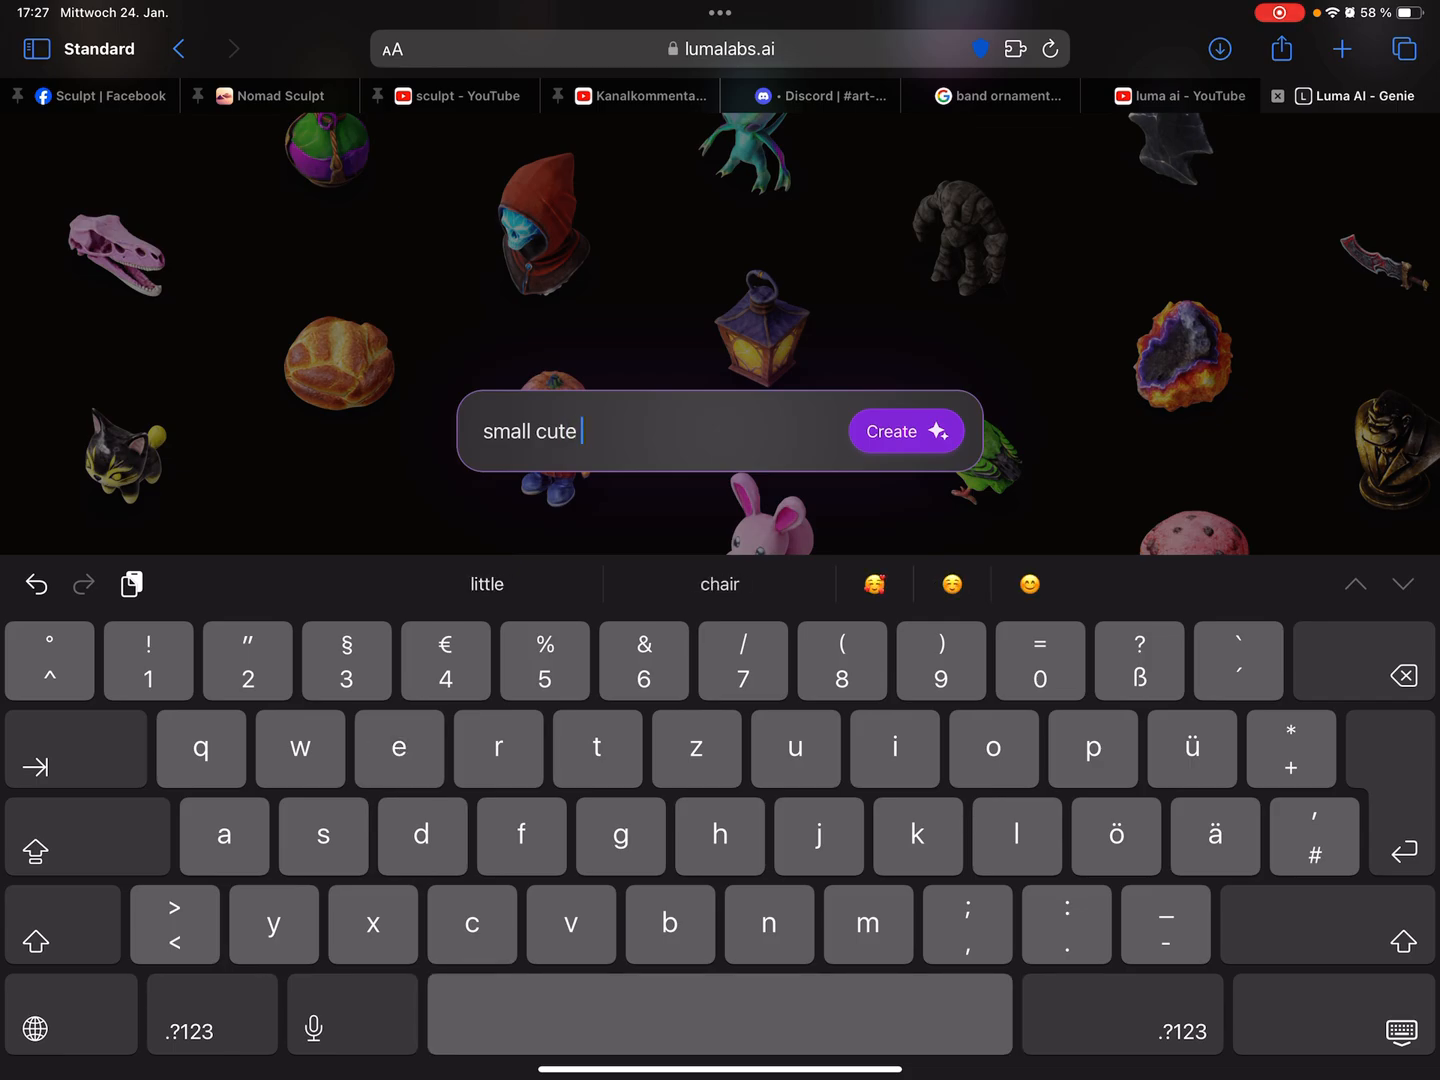
text(owl)
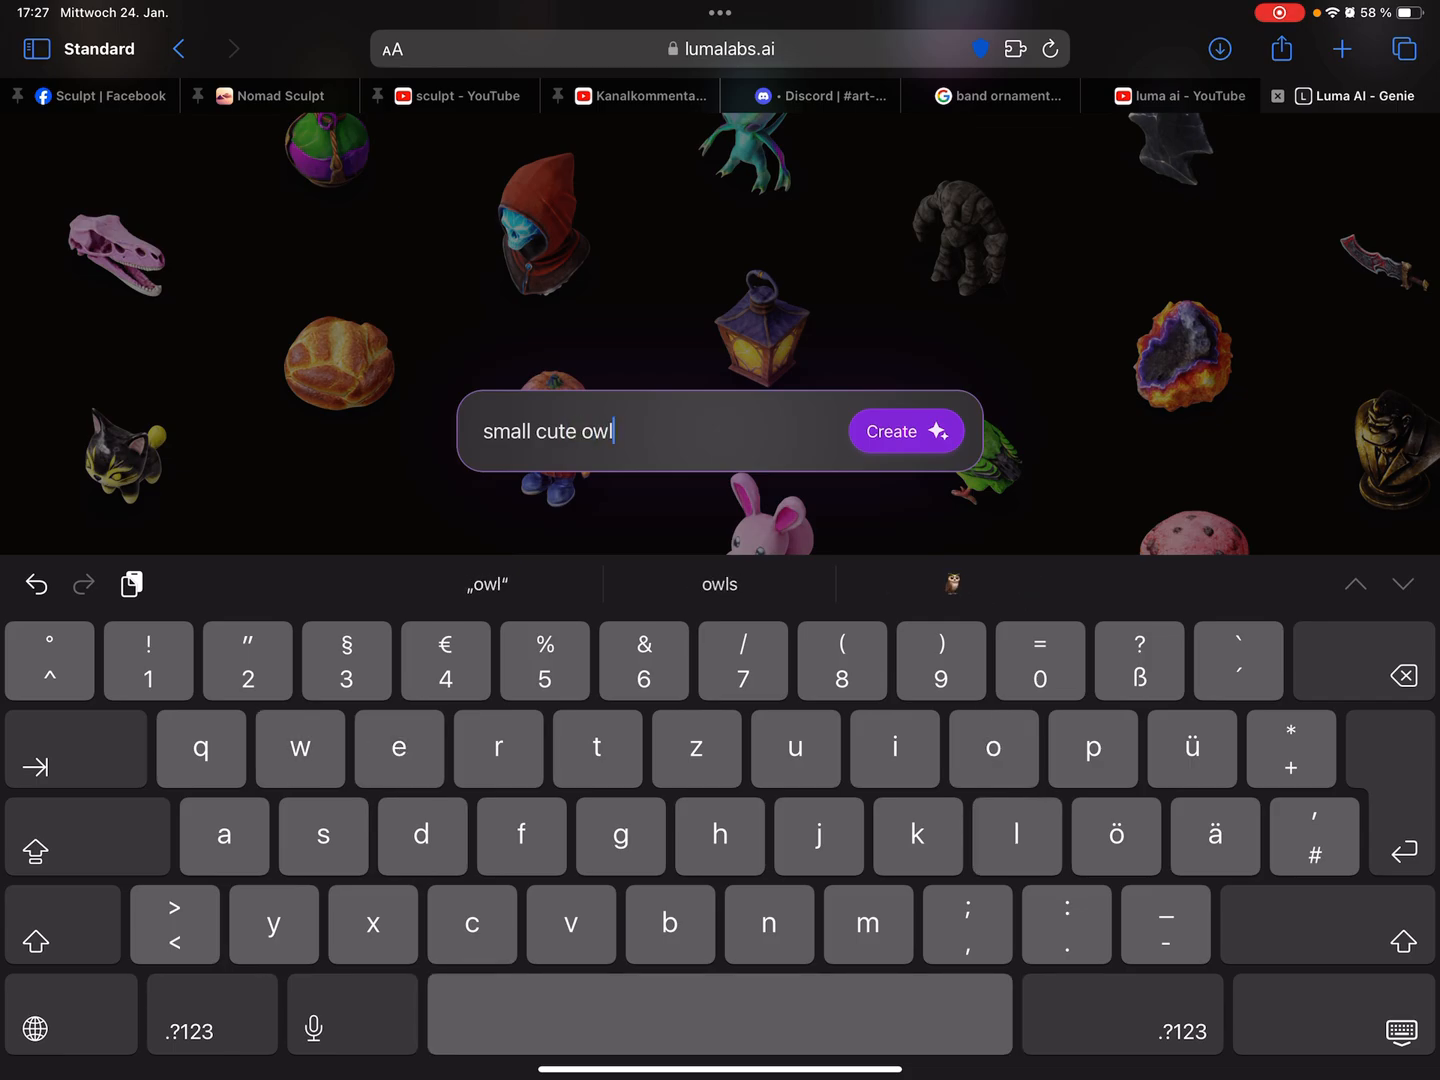
text(, sitting on a b)
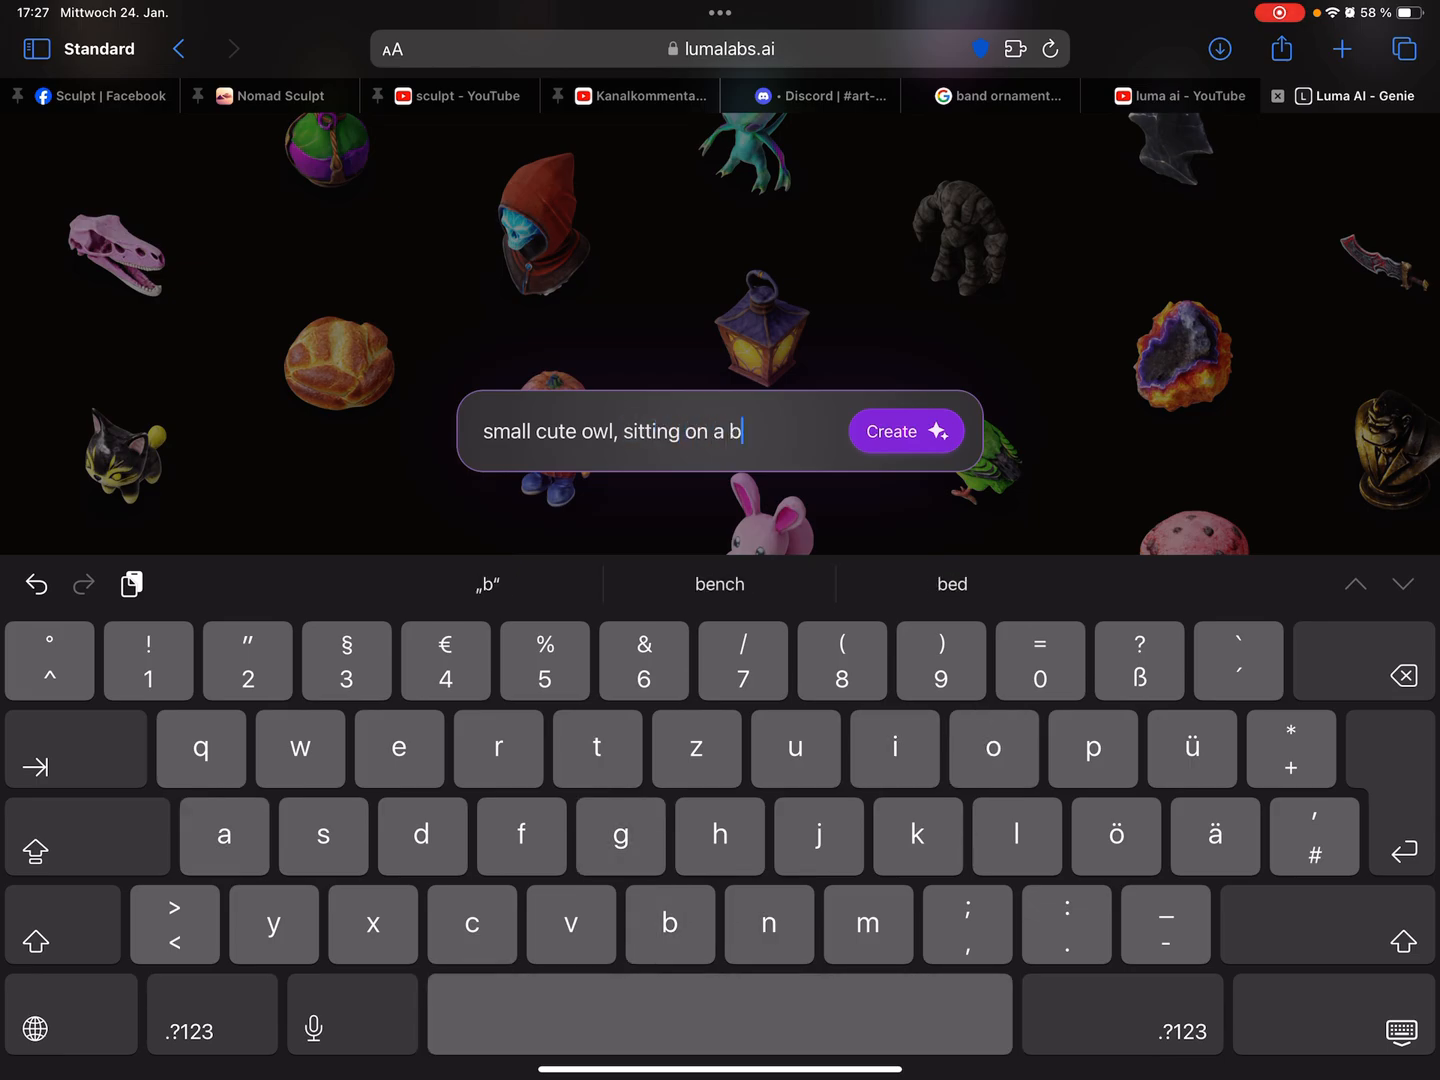
text(ranch)
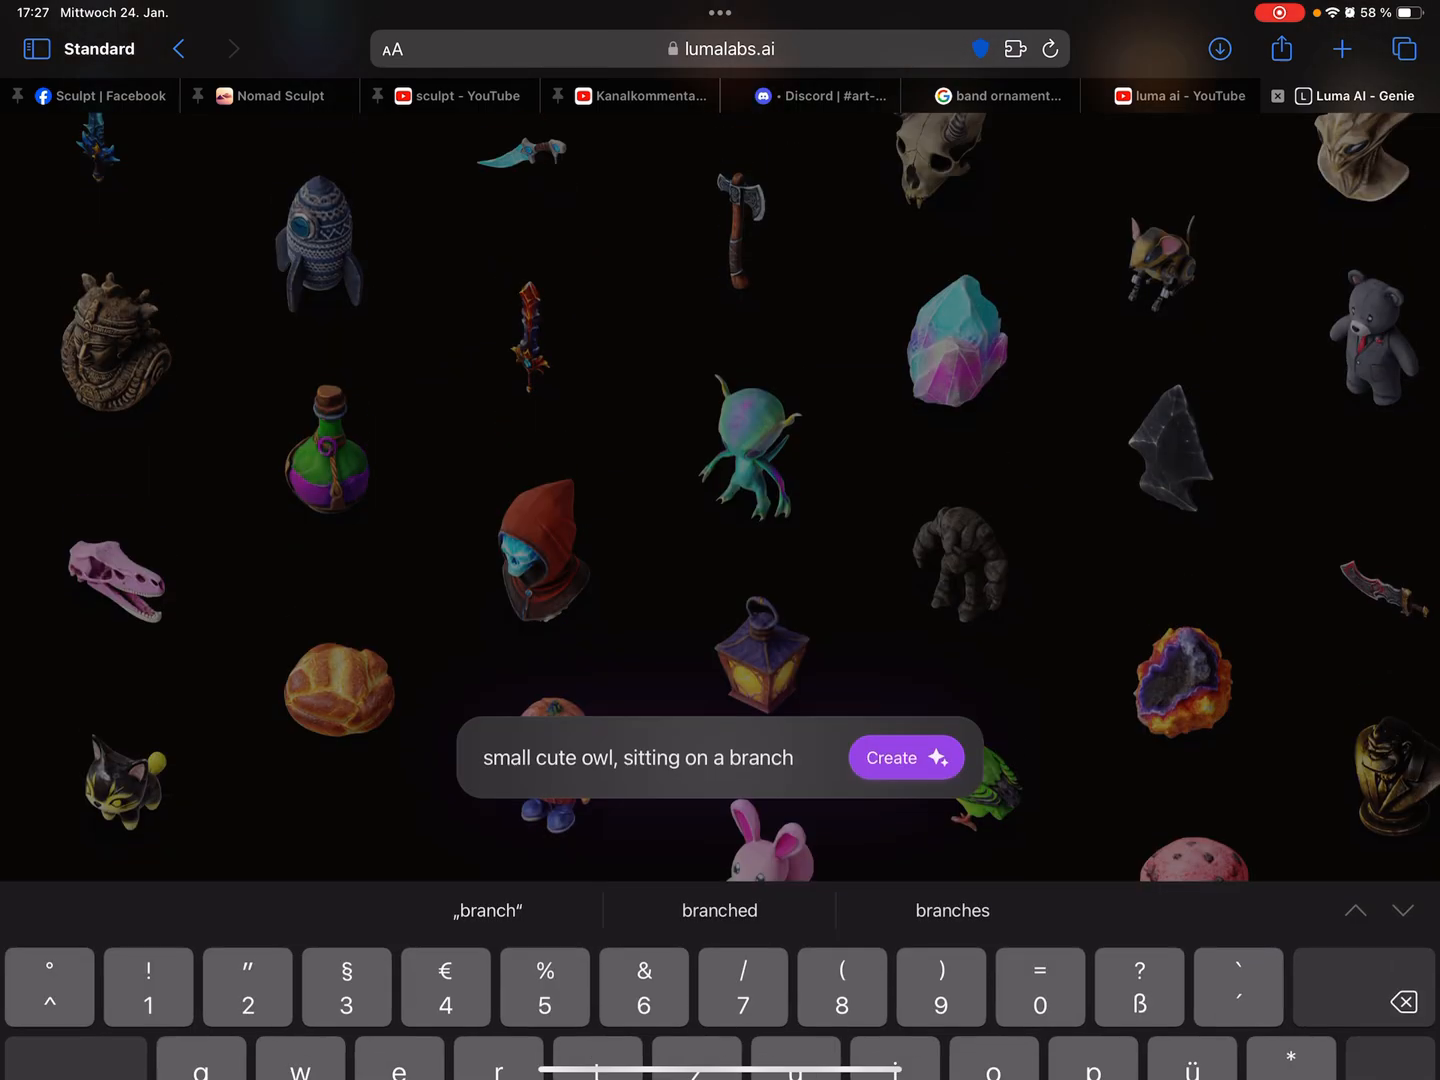
Generate the 3D owl-on-a-branch model from the prompt with Create.
click(904, 756)
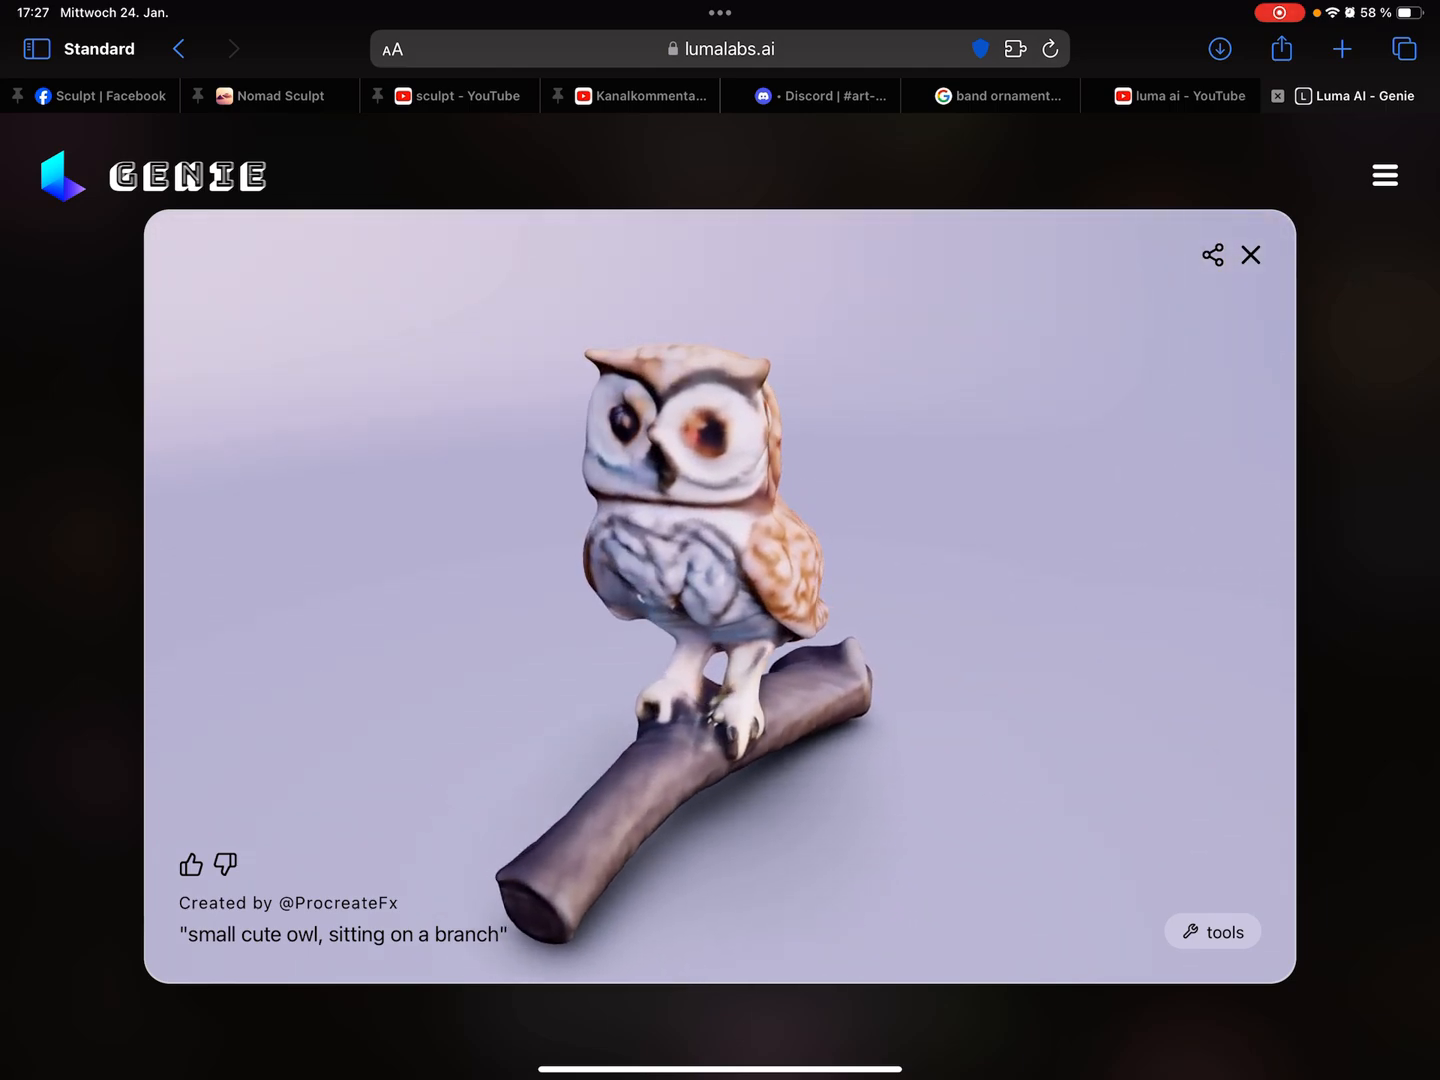
click(1212, 932)
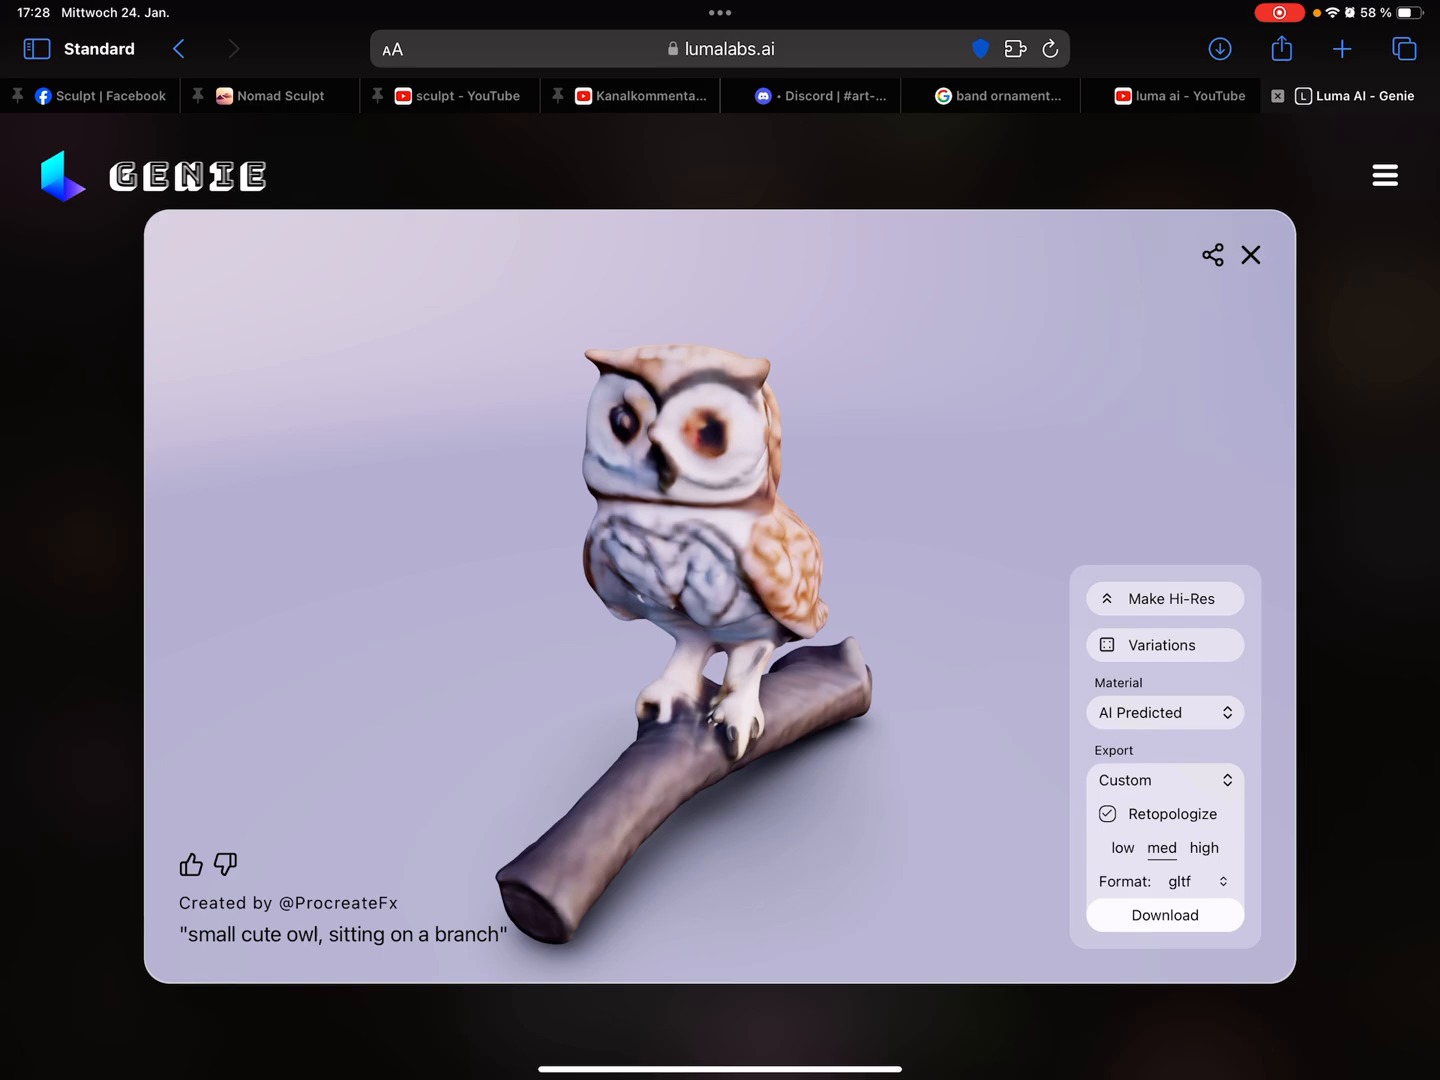
click(1162, 880)
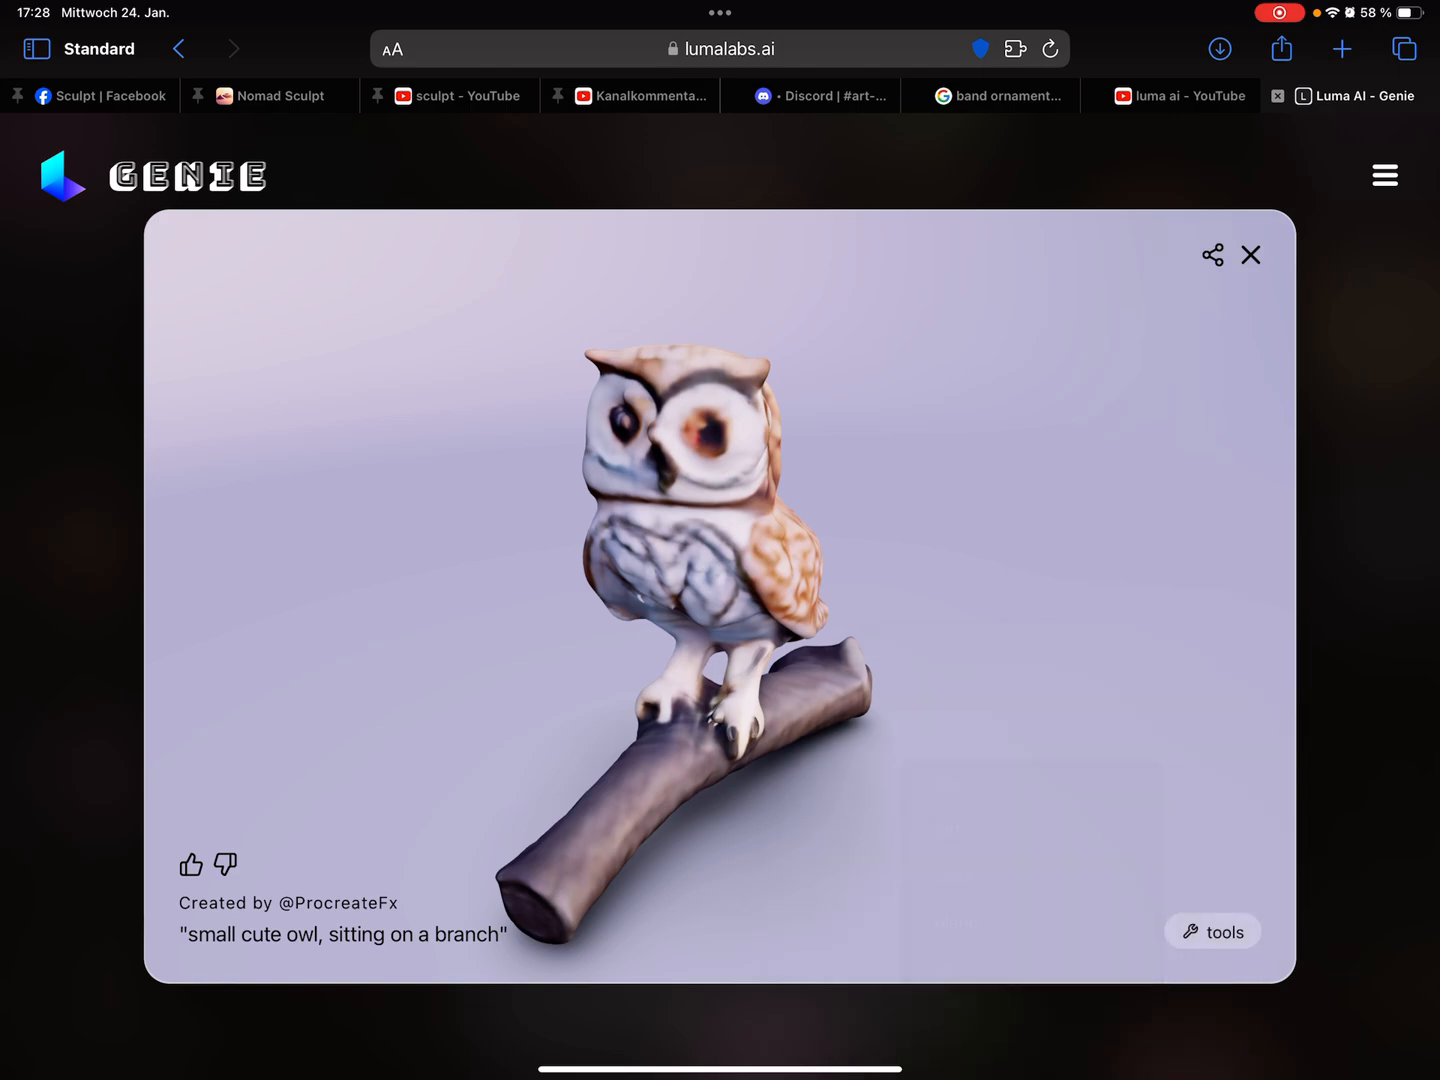
click(1212, 932)
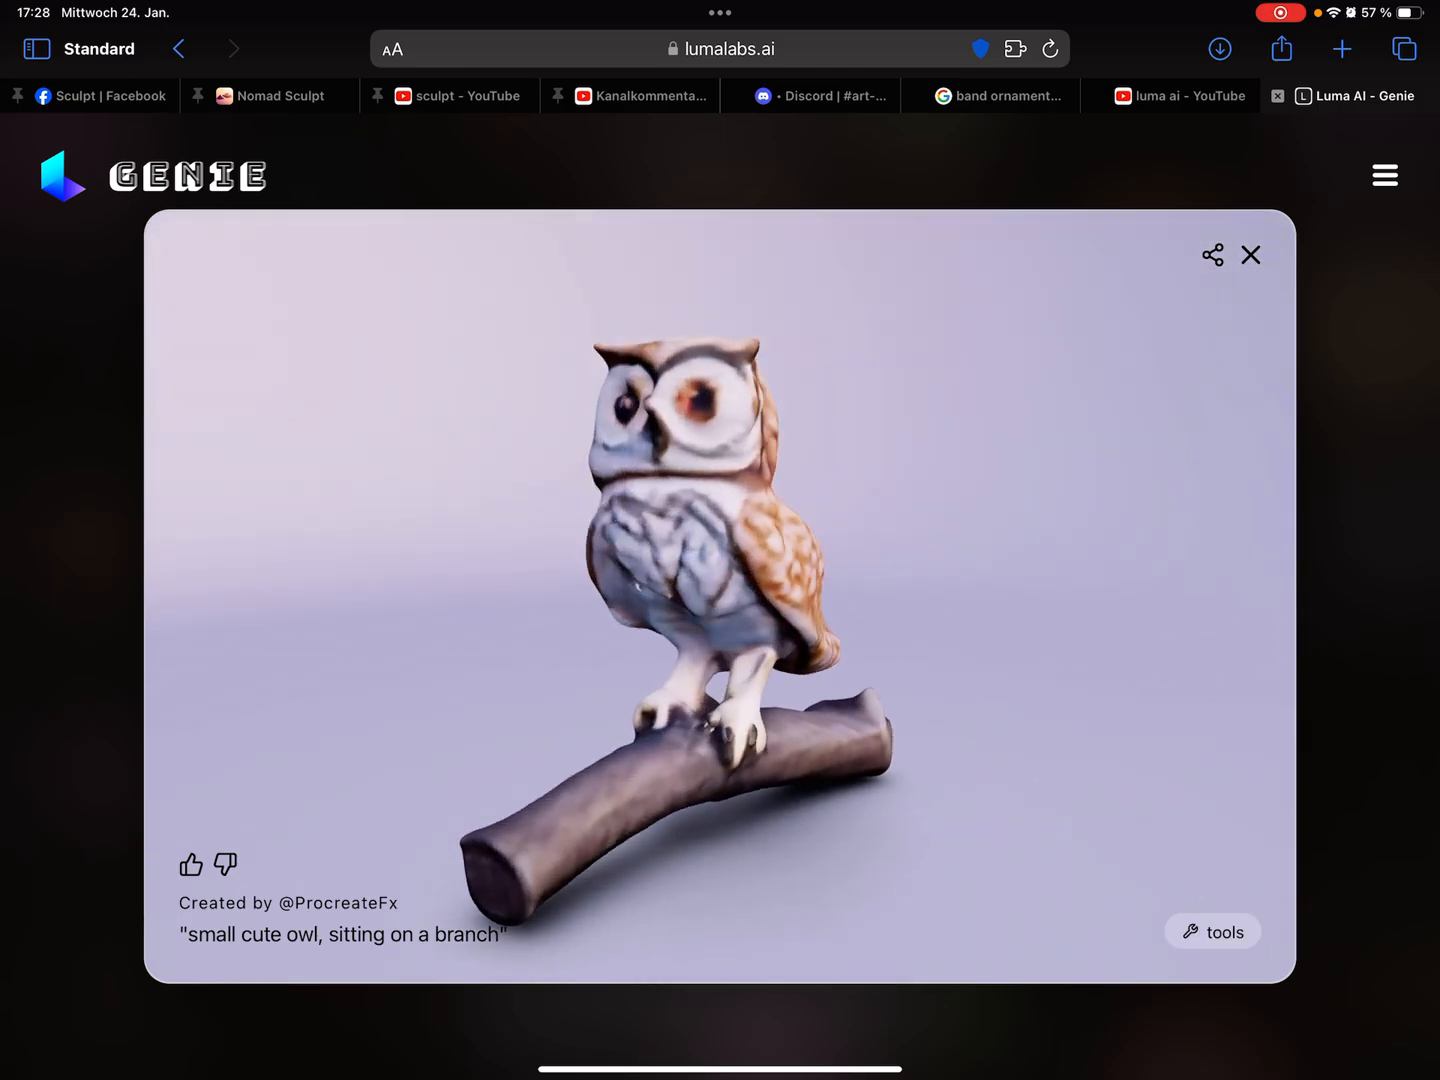
click(1212, 932)
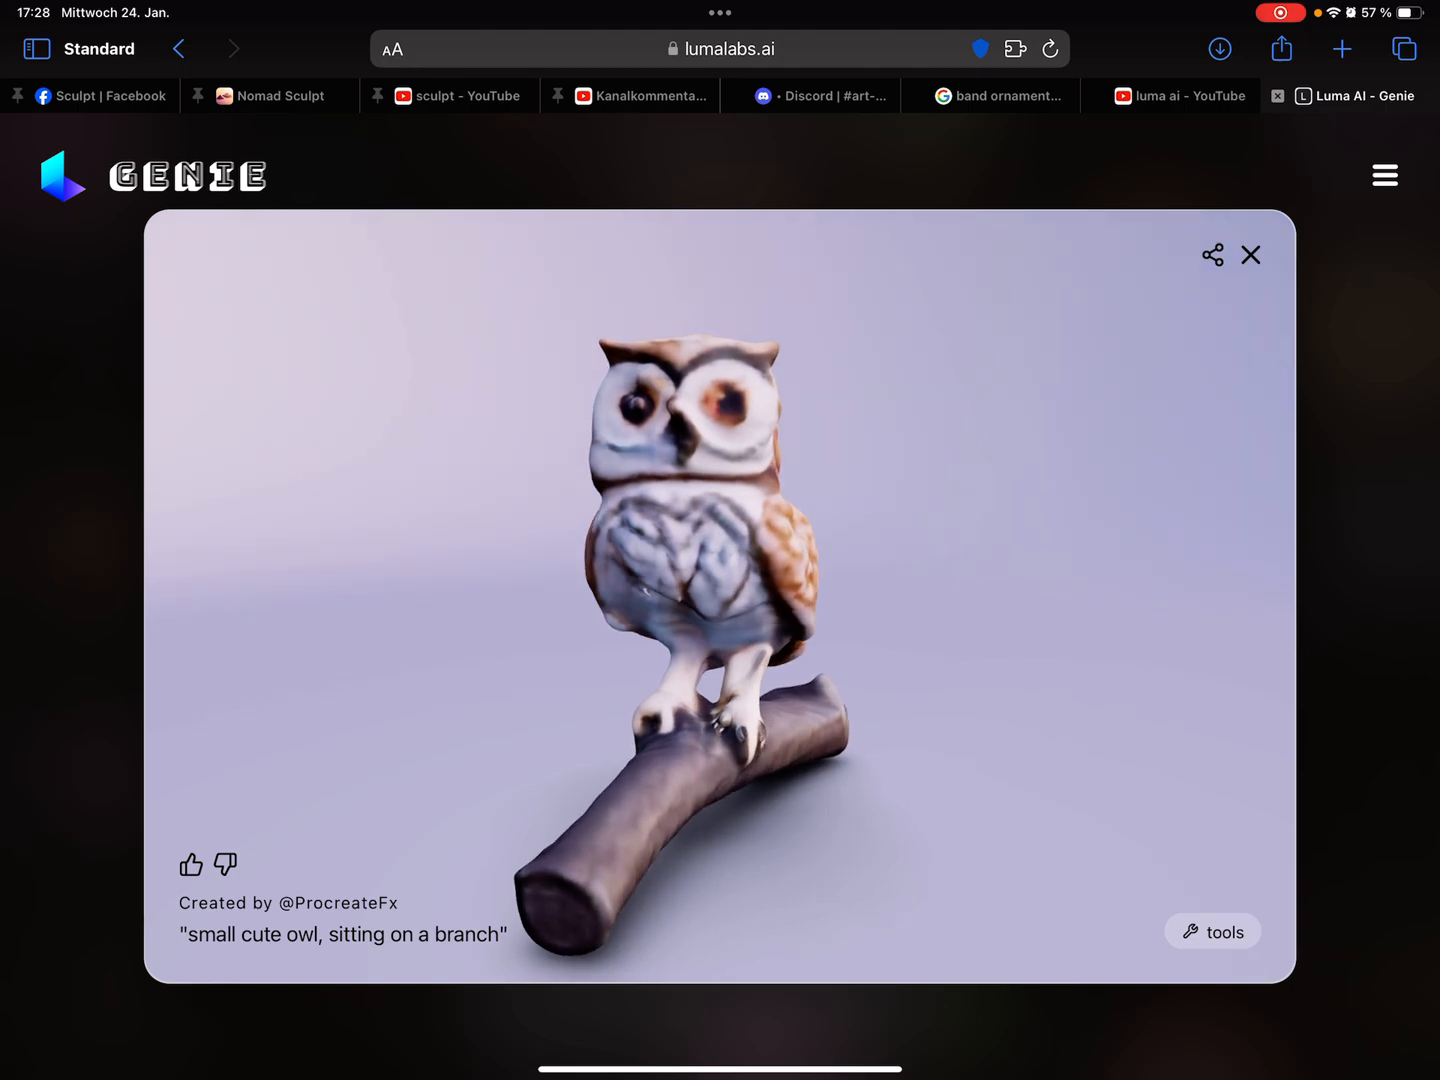
click(1050, 48)
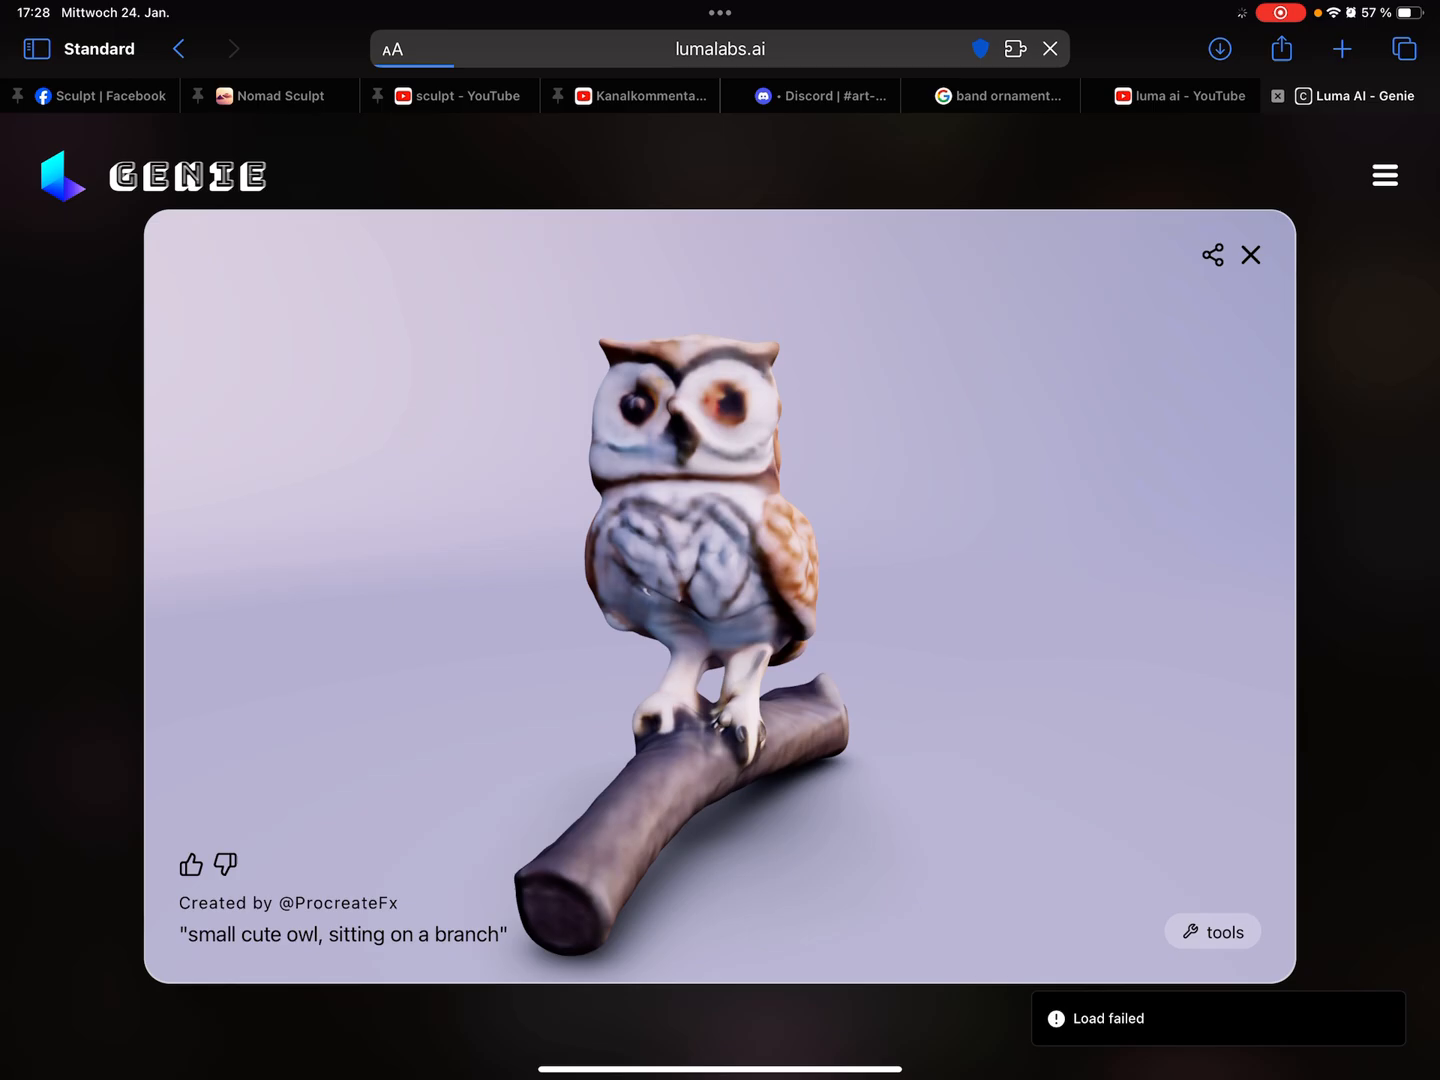